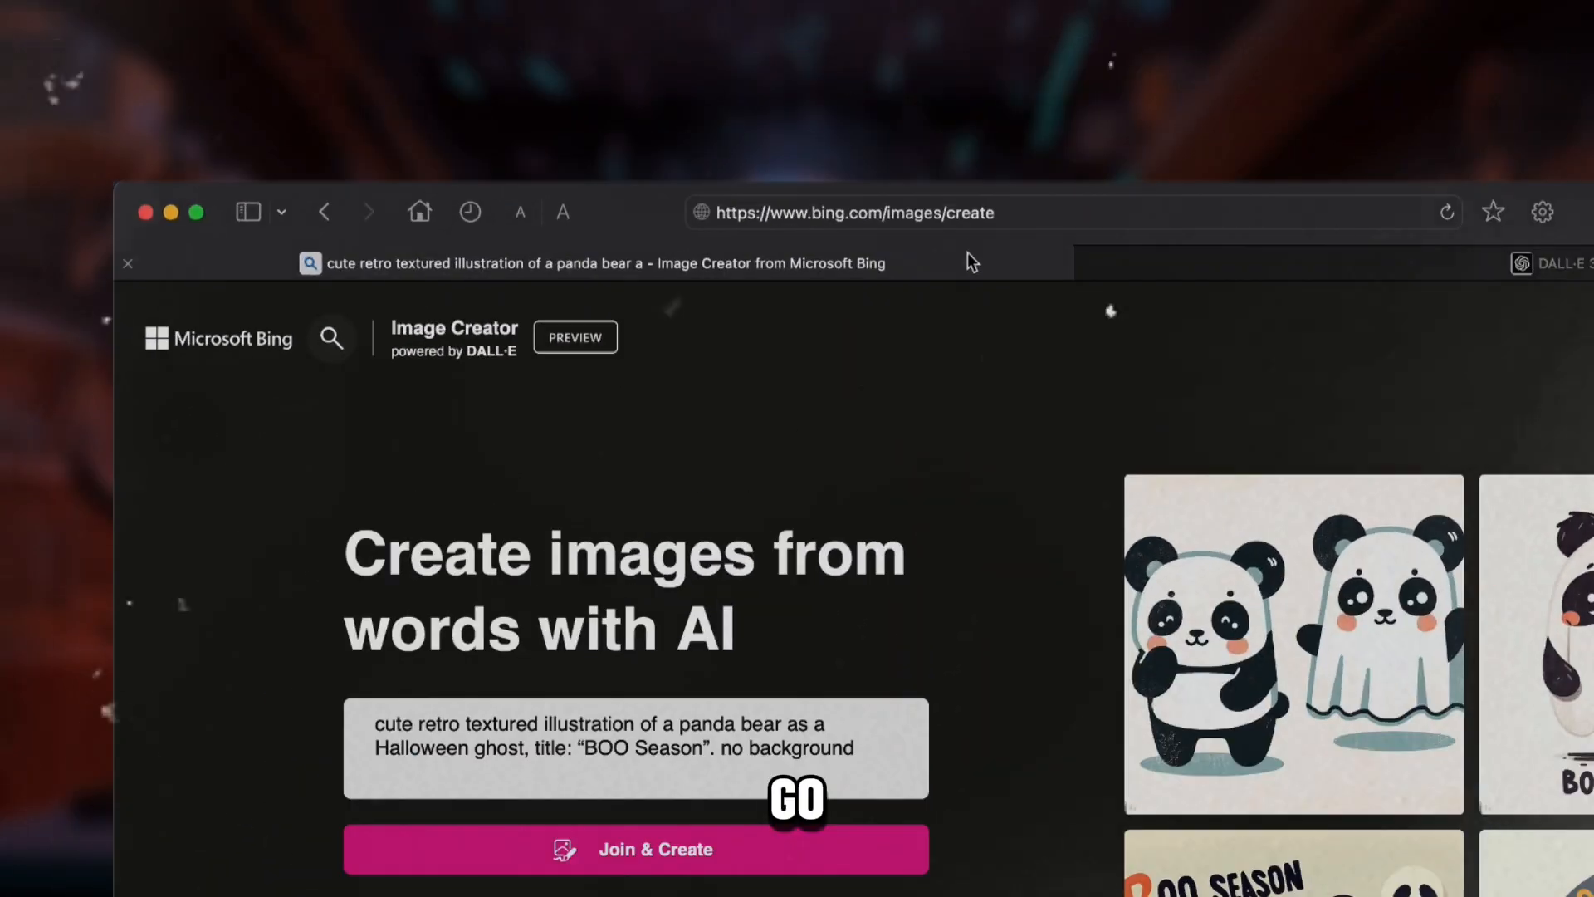
mouse_move(848, 251)
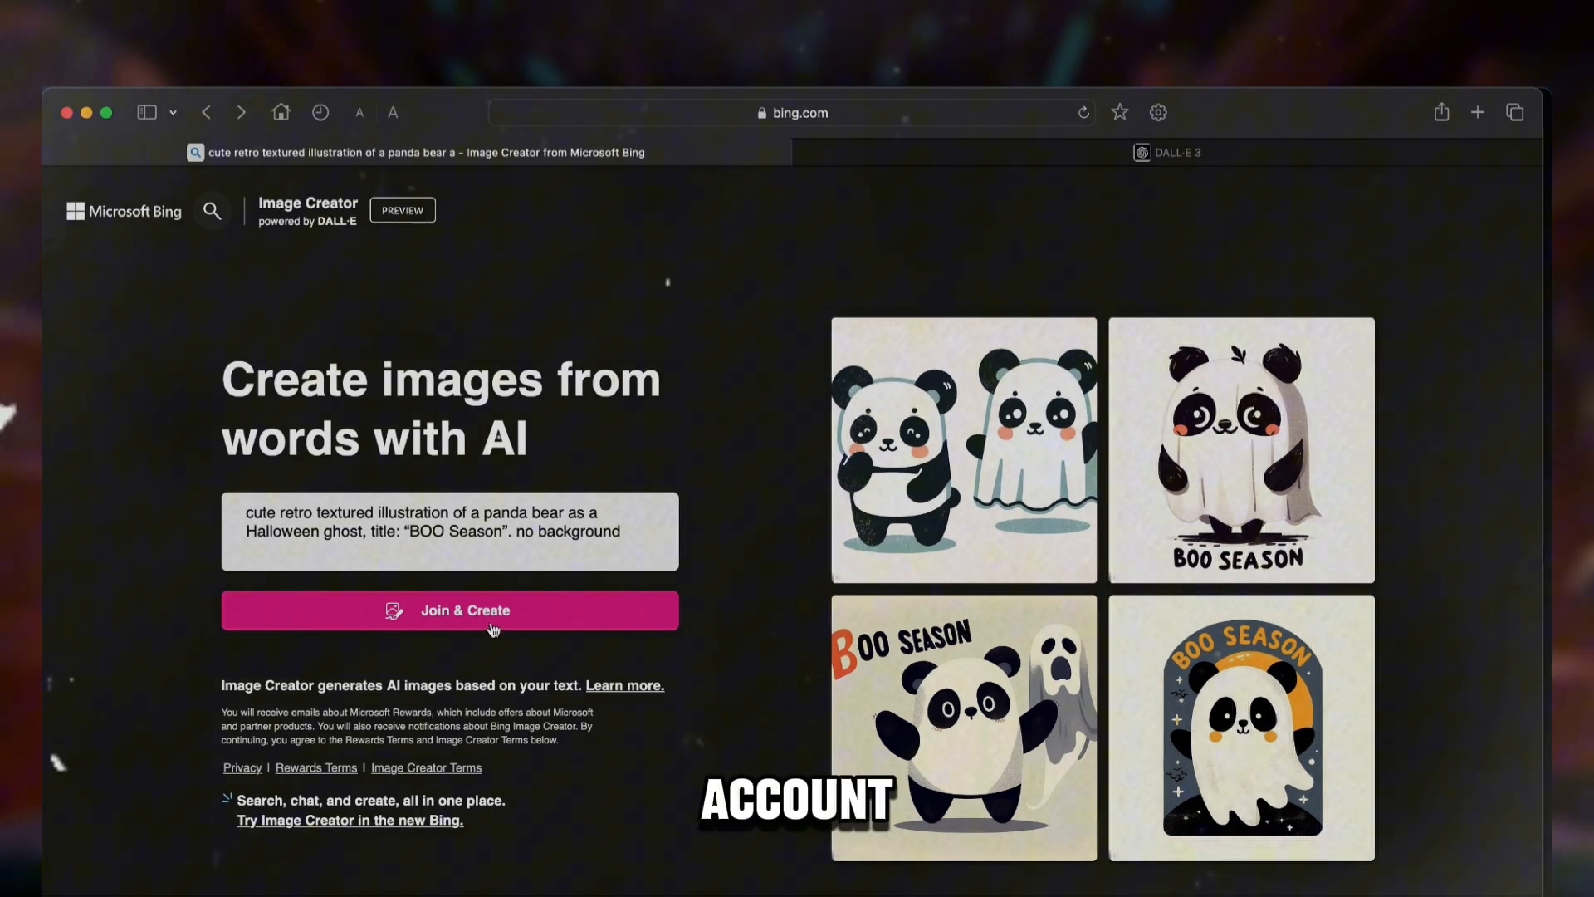
Step: Join and sign in with a Microsoft account to reach the Image Creator page
click(449, 610)
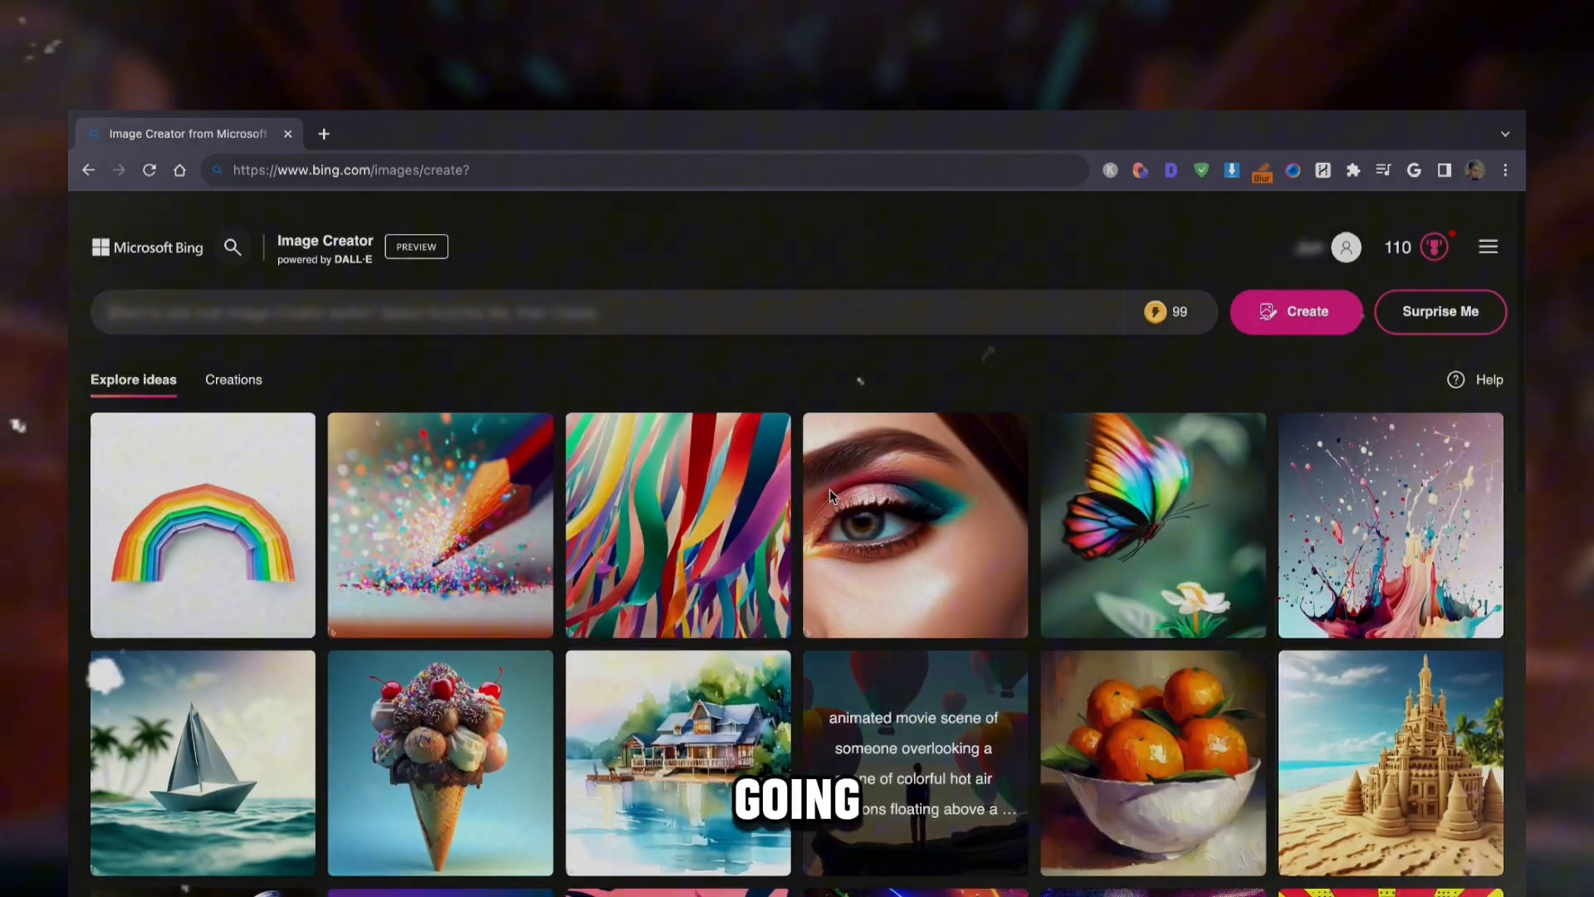
Step: Submit the prompt: vintage Halloween Australian shepherd merle t-shirt graphic, 'Happy Halloween' text, no background
text(vintage Ha)
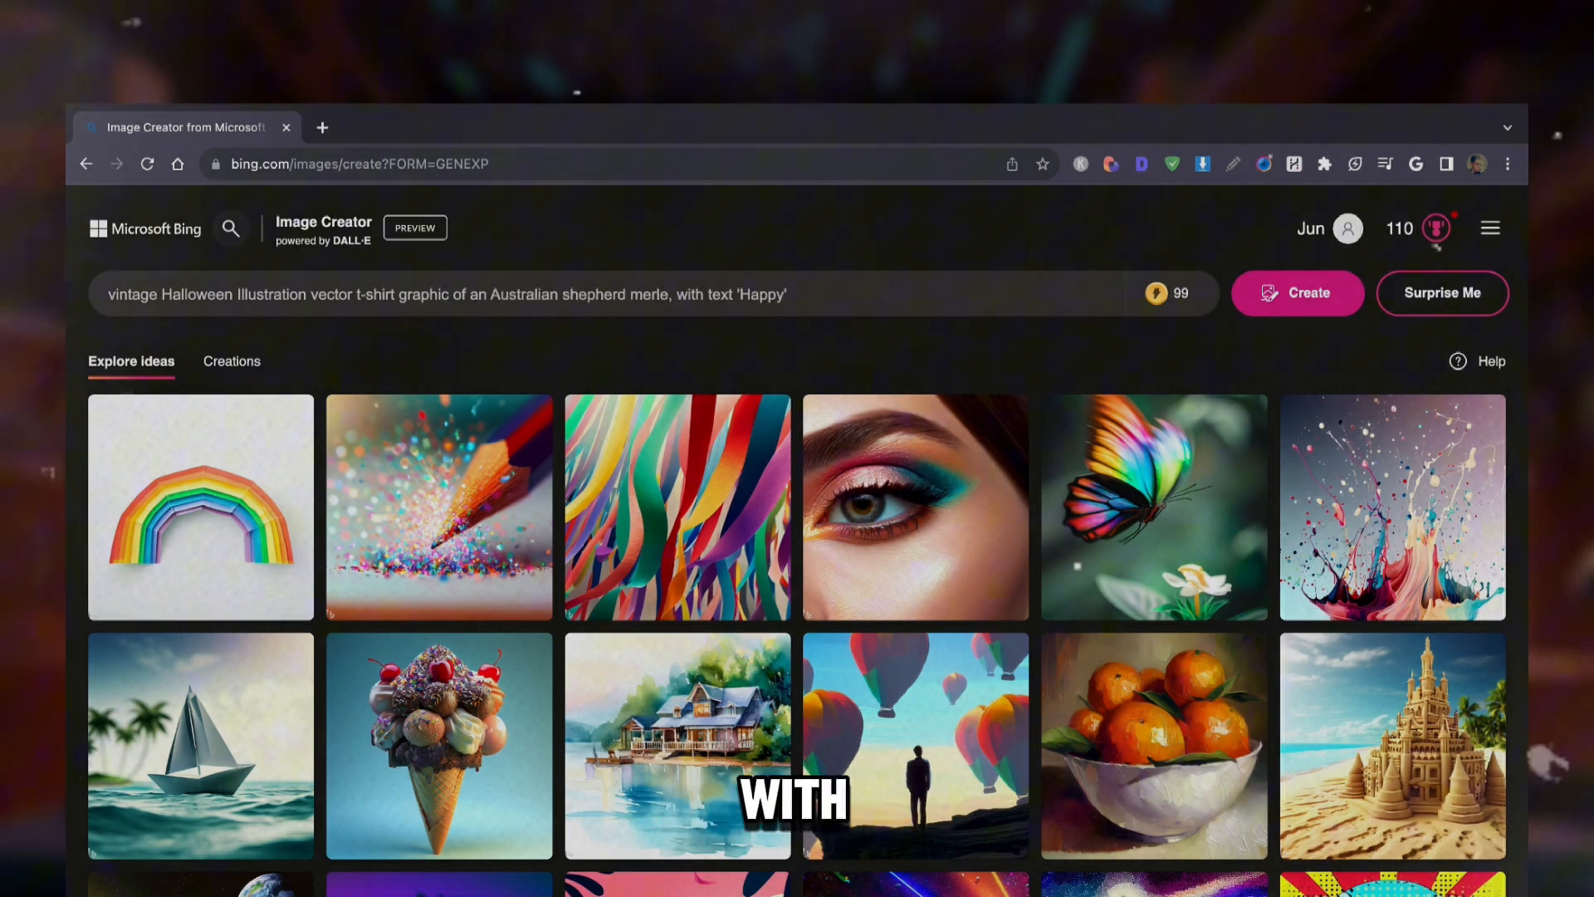
text(Halloween' with noo)
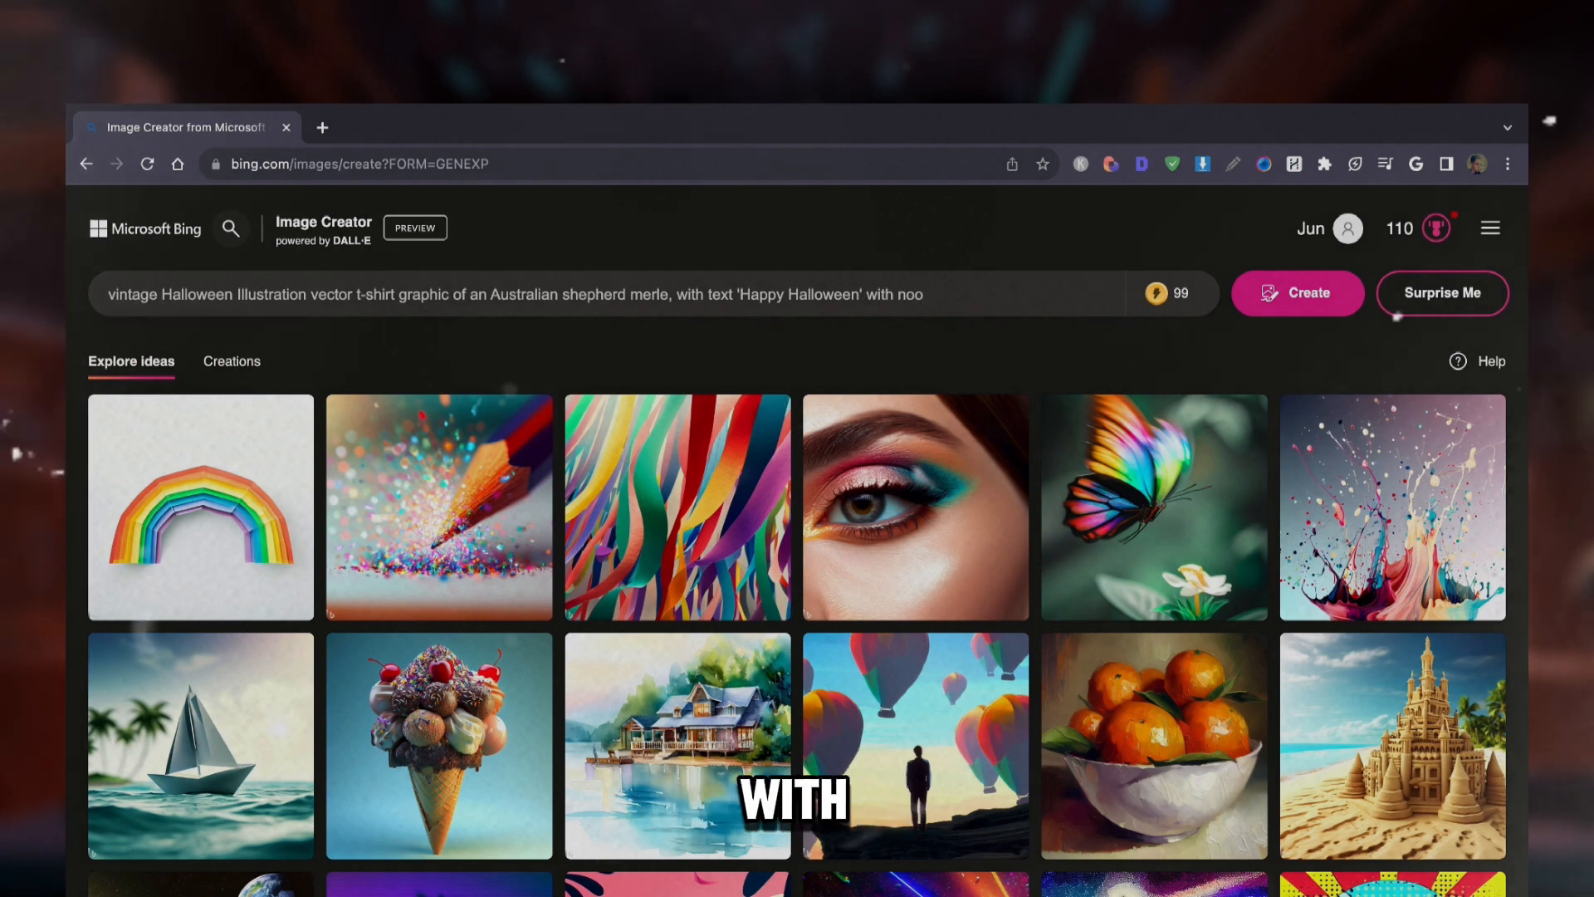
text(background)
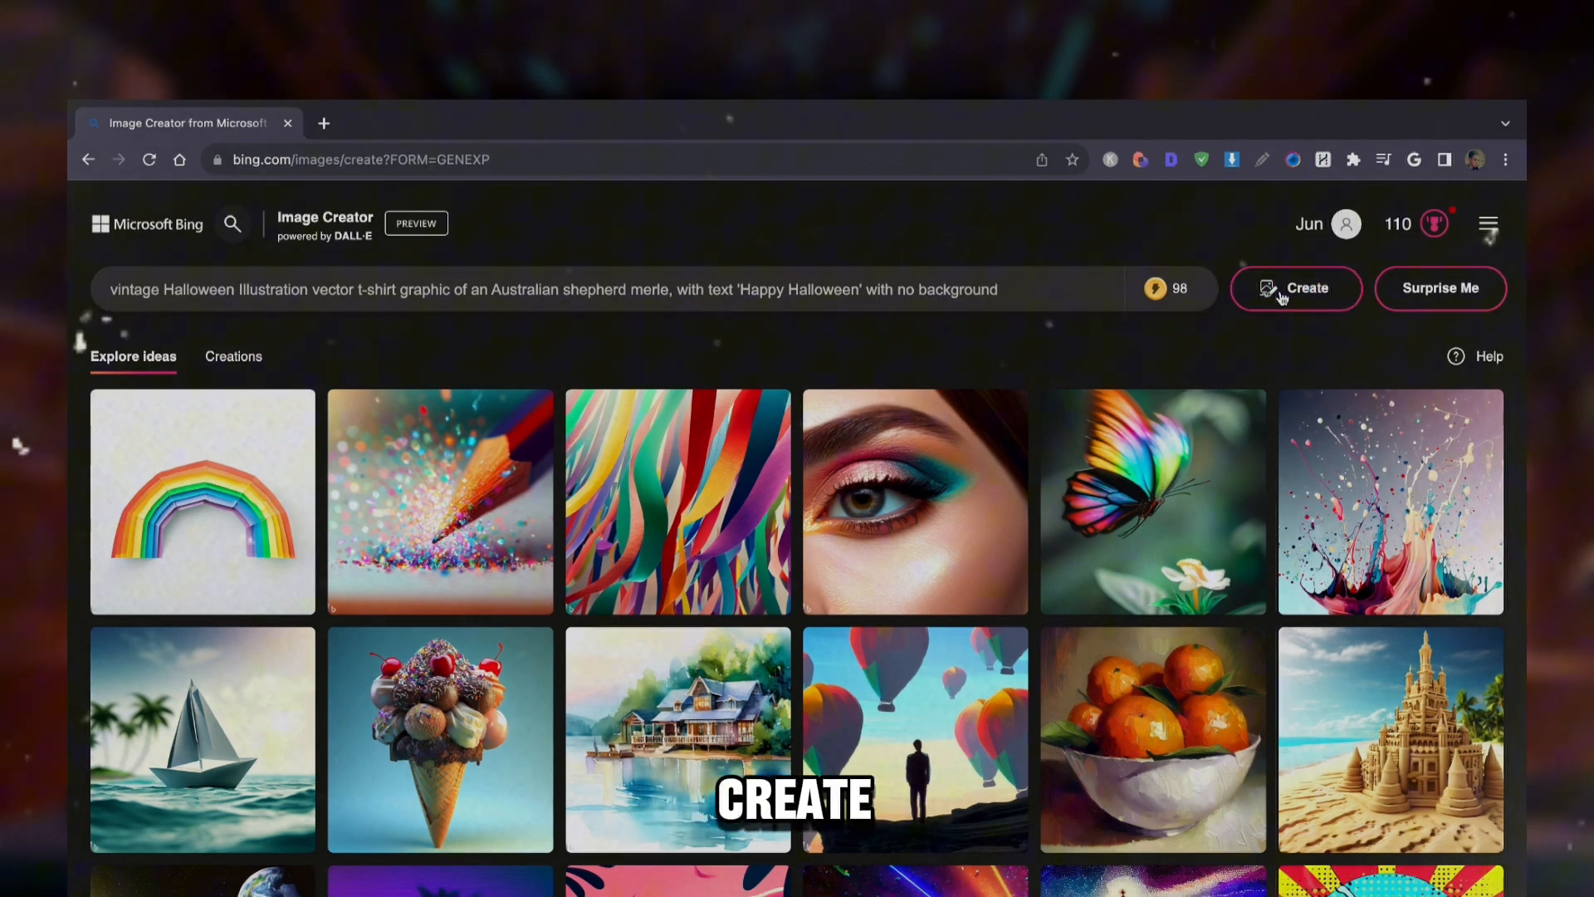
click(1295, 288)
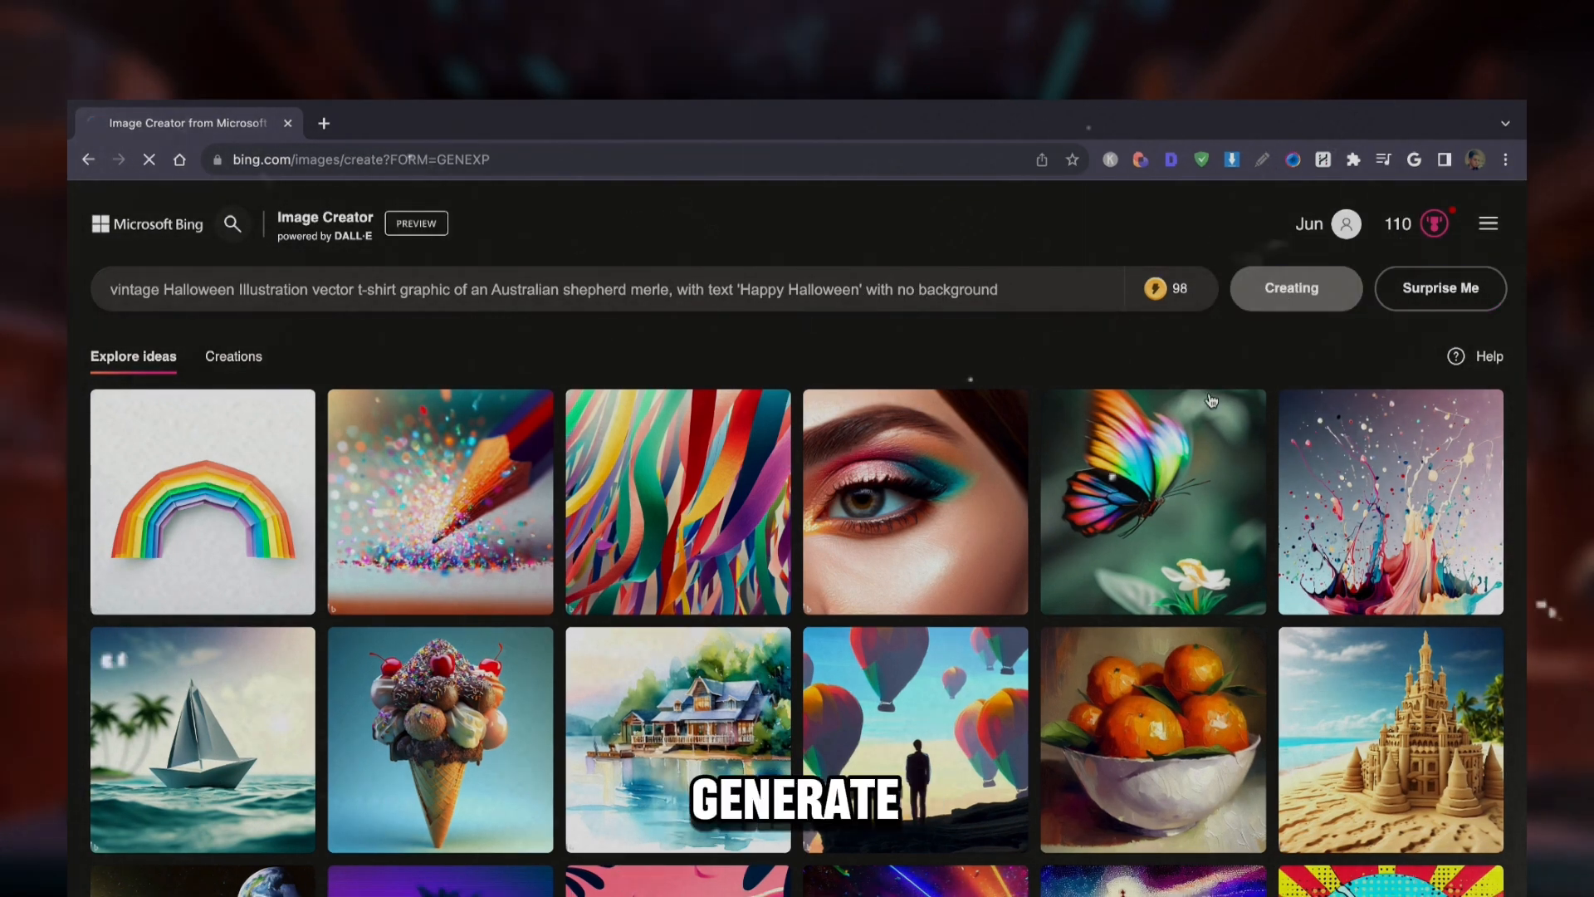
click(1291, 287)
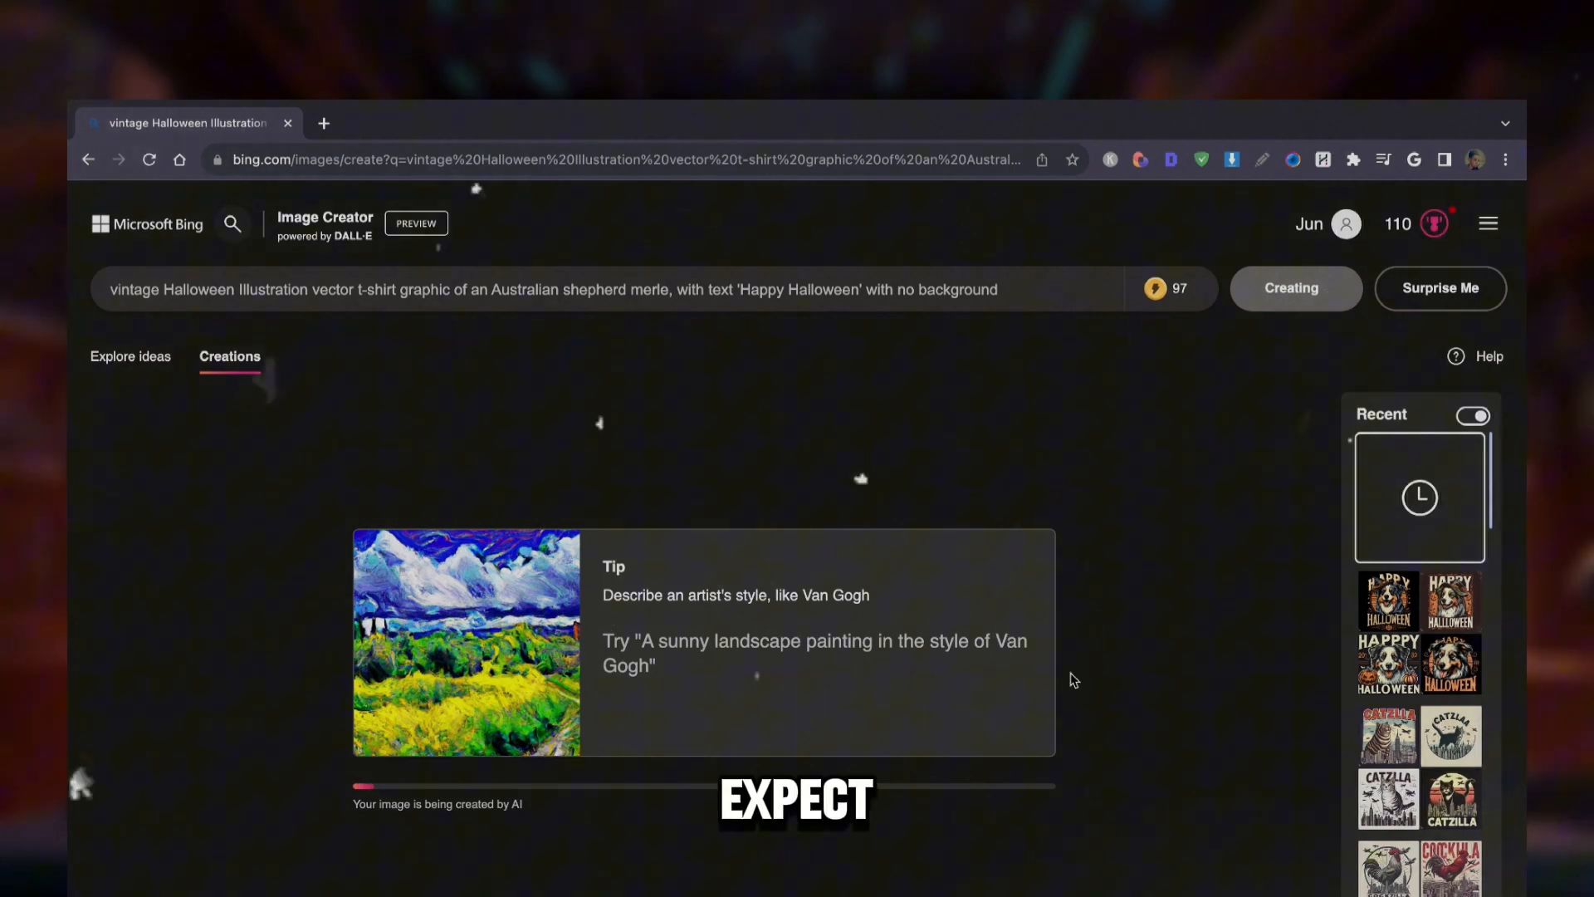